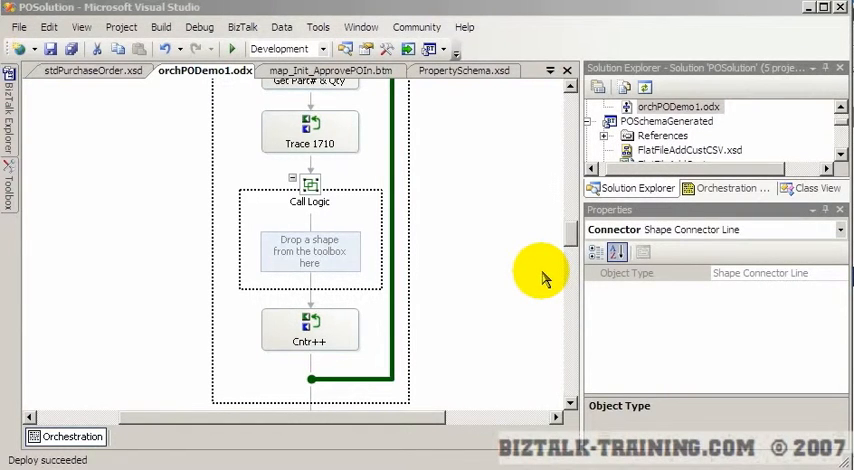
pyautogui.moveTo(510, 270)
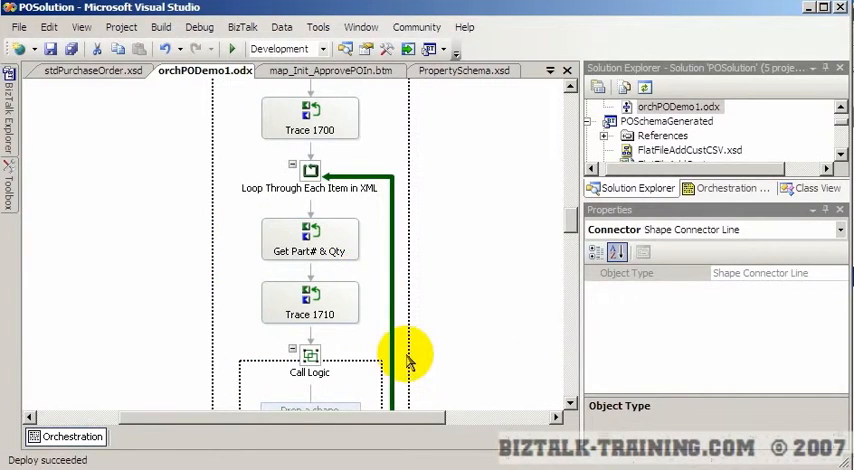
pyautogui.moveTo(309, 240)
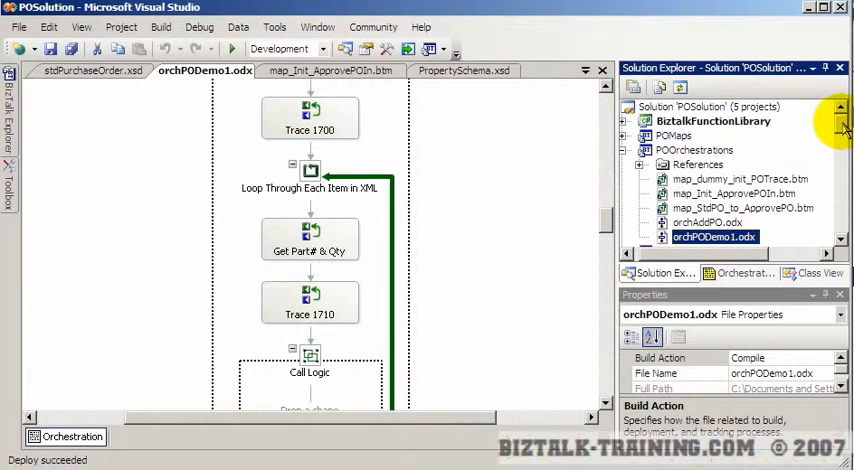
pyautogui.moveTo(672, 256)
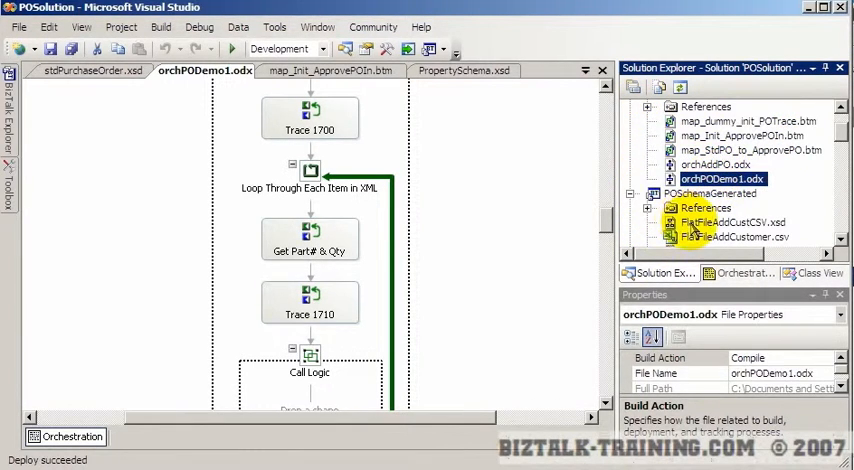
# Open orchAddPO.odx from the POOrchestrations project in Solution Explorer.
pyautogui.click(715, 164)
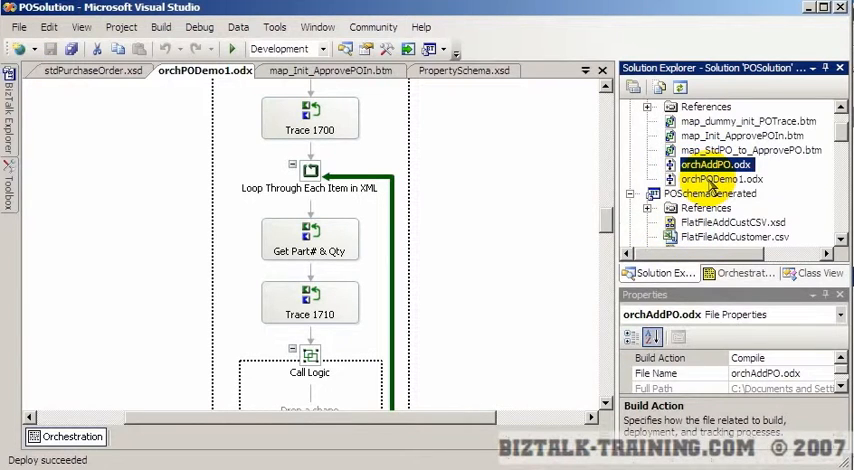
pyautogui.click(720, 179)
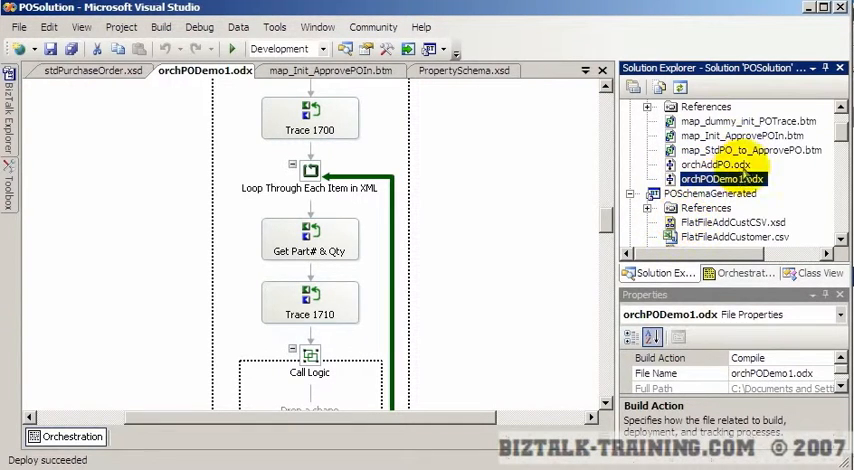
pyautogui.click(712, 164)
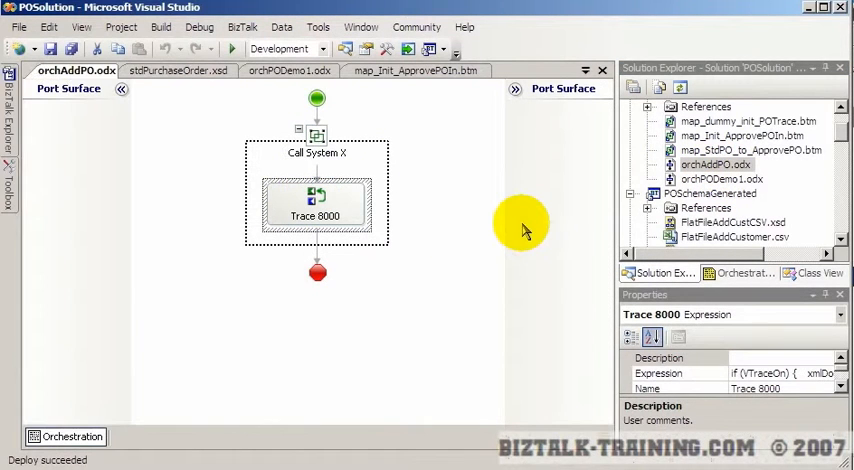
pyautogui.moveTo(601, 69)
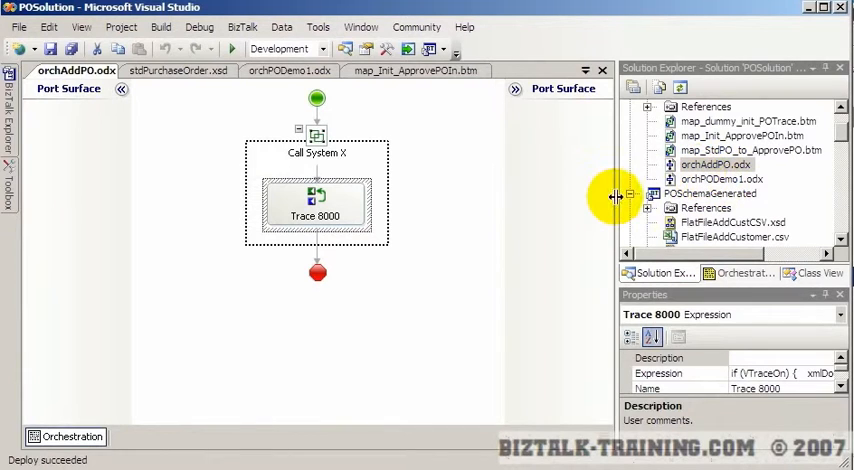
pyautogui.moveTo(603, 71)
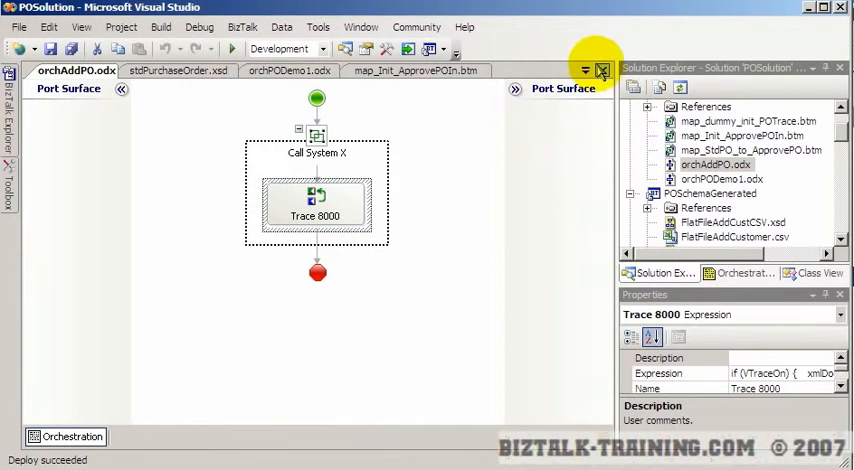
pyautogui.moveTo(601, 72)
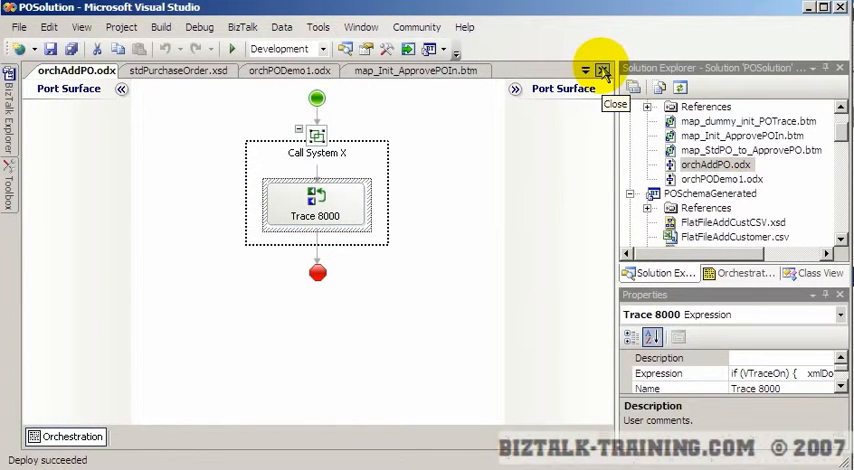
pyautogui.moveTo(602, 72)
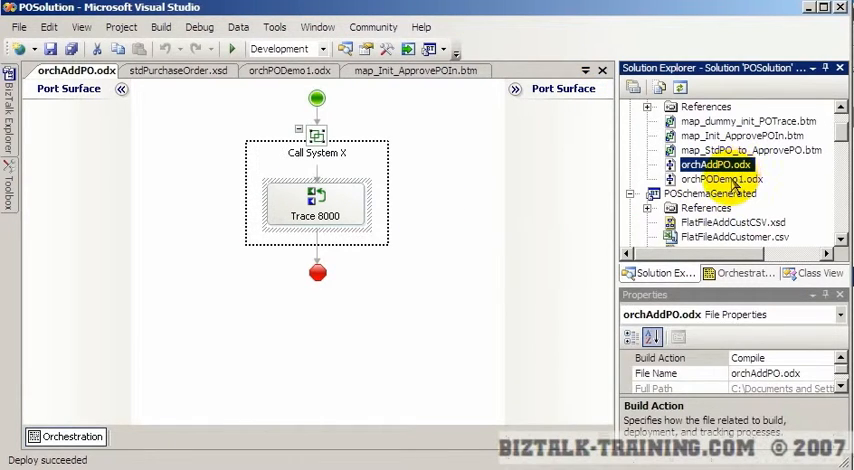
pyautogui.click(721, 179)
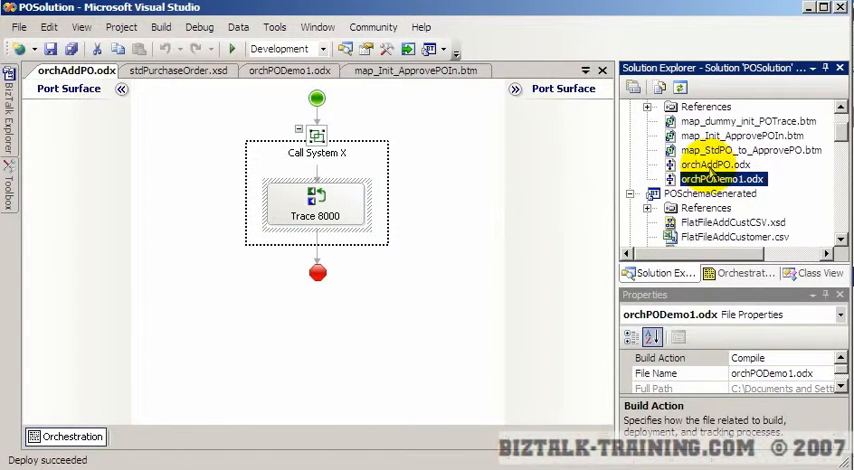
pyautogui.click(714, 164)
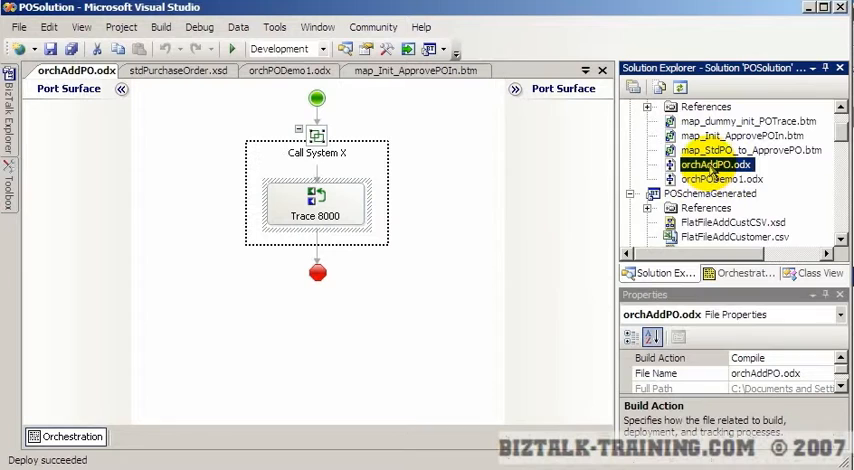
pyautogui.click(721, 179)
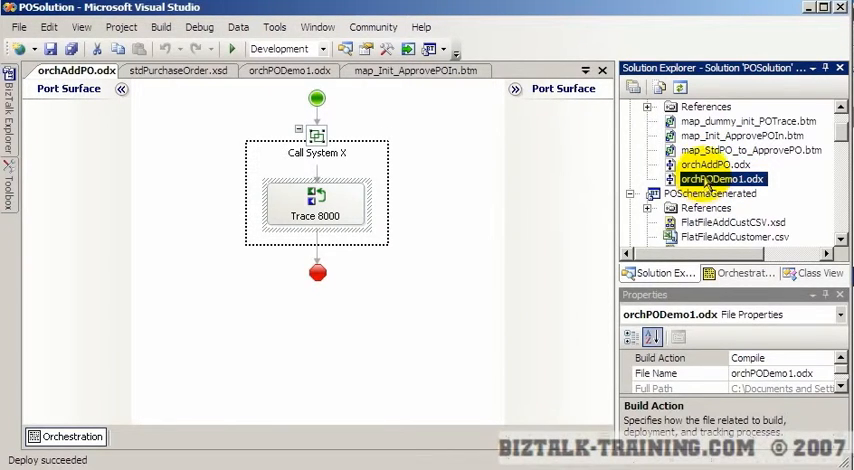
pyautogui.click(716, 164)
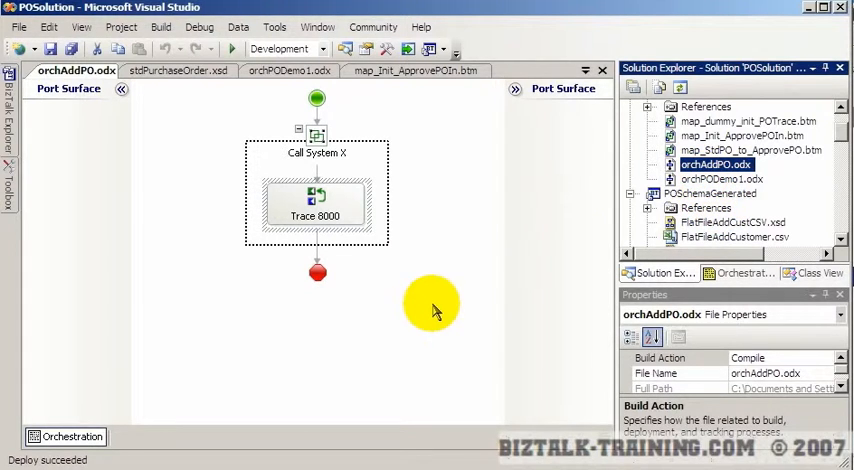
pyautogui.moveTo(432, 290)
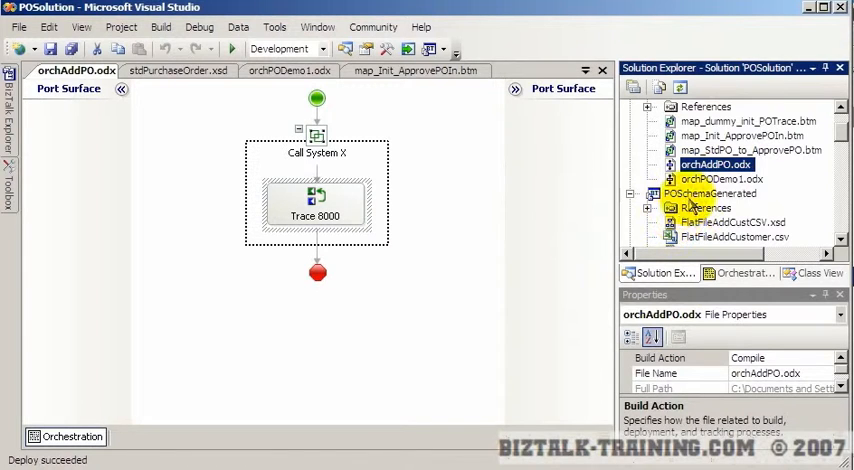
pyautogui.moveTo(710, 185)
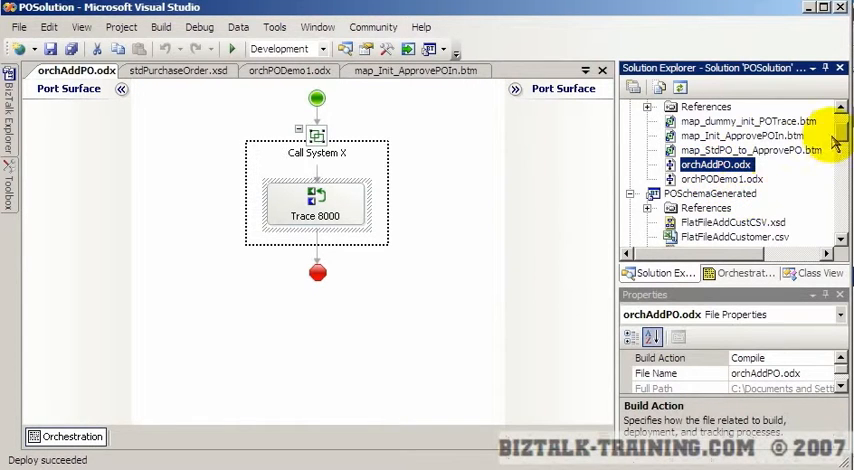
# Scroll Solution Explorer to POSchemas and open its context menu to add a new item.
pyautogui.scroll(-3)
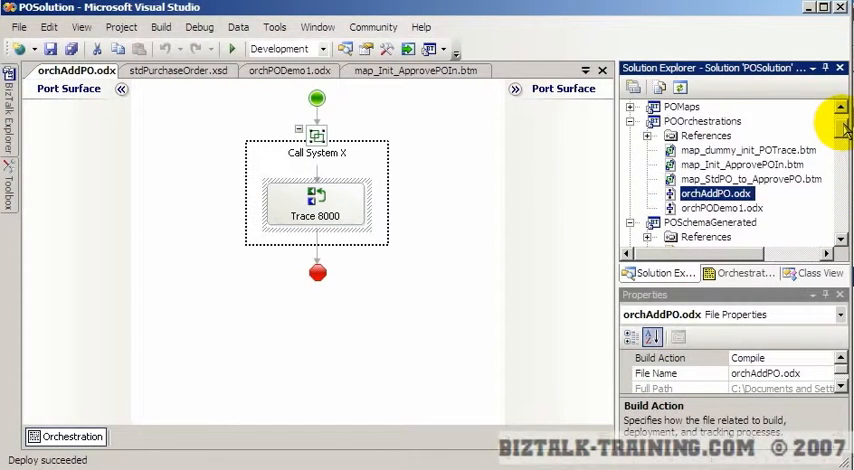
pyautogui.scroll(-3)
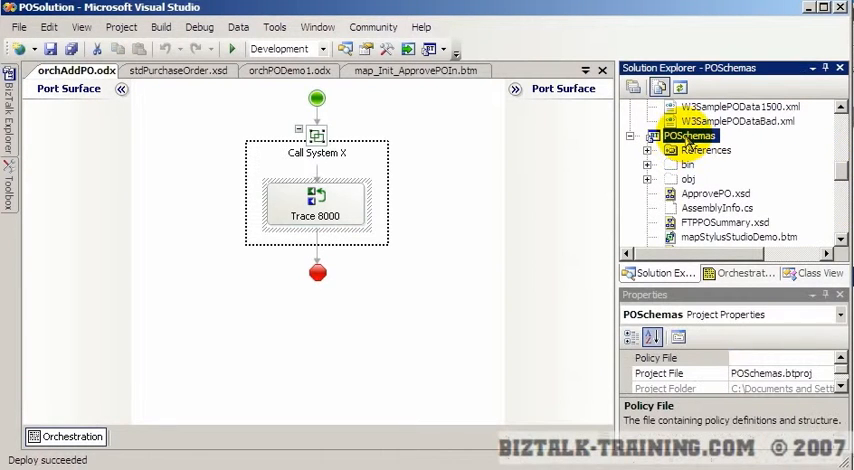
pyautogui.rightClick(689, 135)
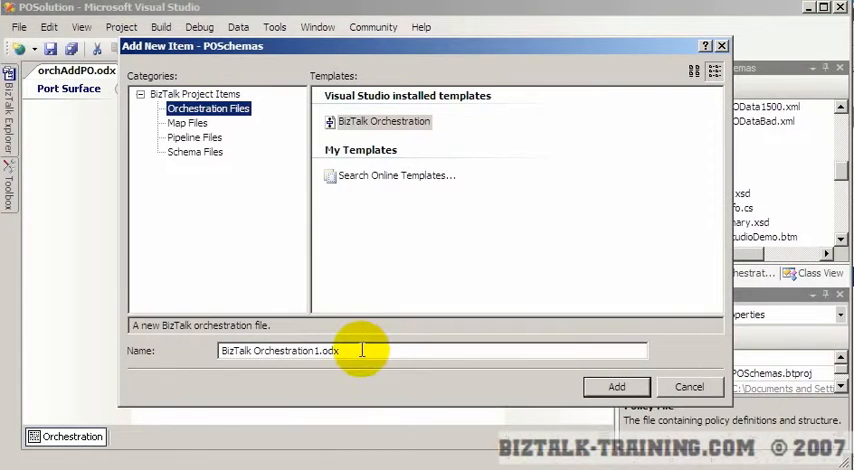
# Create the POInventoryReq schema in POSchemas with PartNumber and PartQuantity attributes.
pyautogui.click(196, 151)
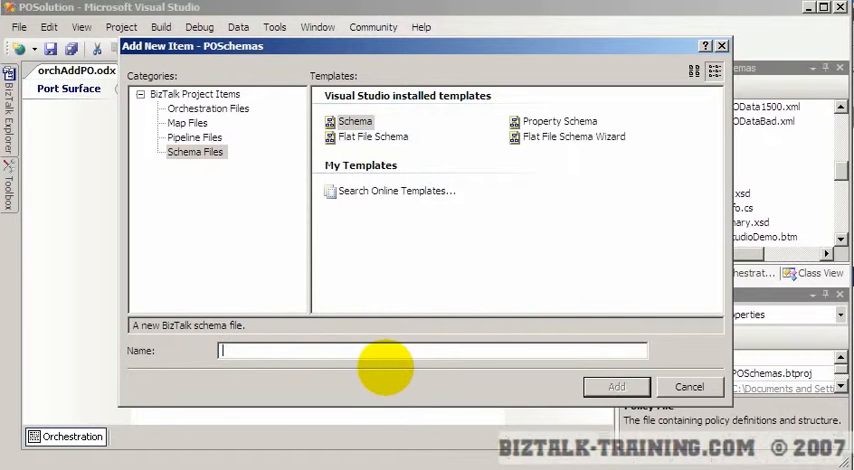
pyautogui.write('POInventoryReq')
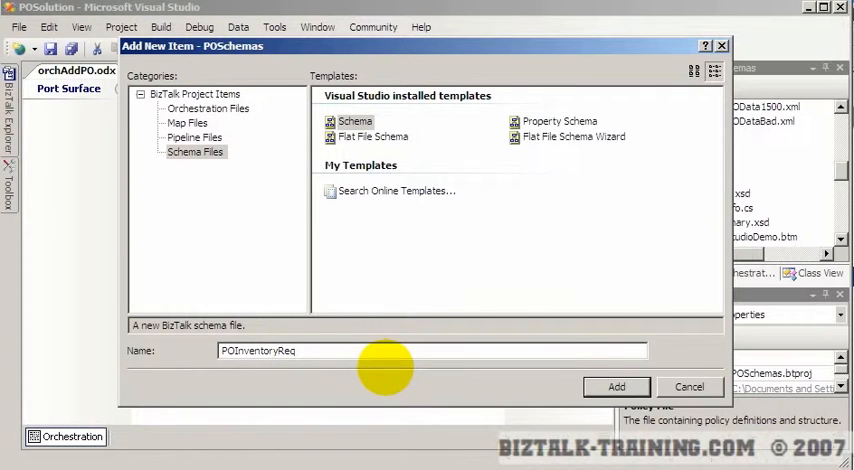
pyautogui.moveTo(380, 380)
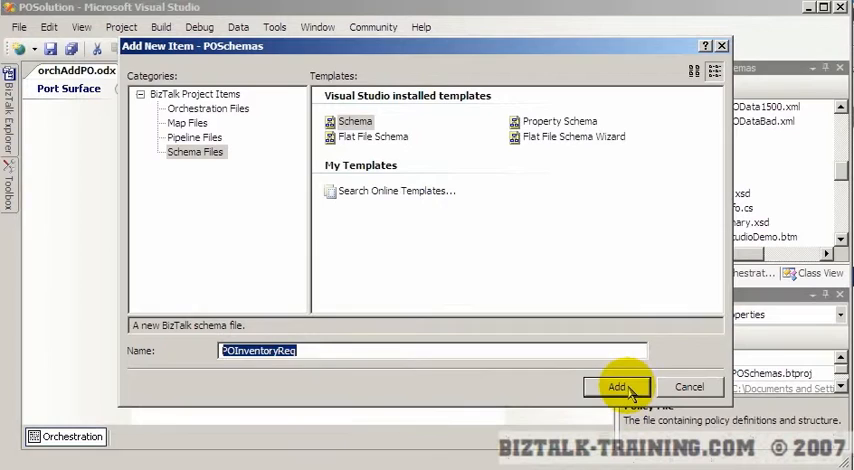
pyautogui.click(617, 387)
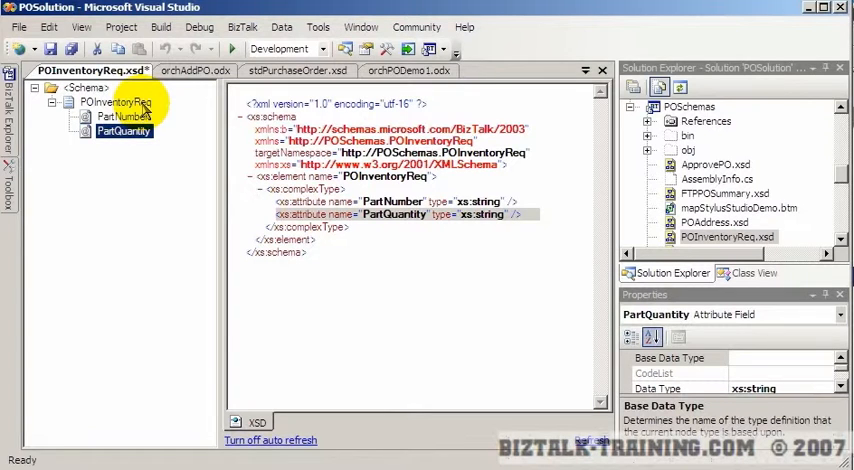
pyautogui.click(691, 106)
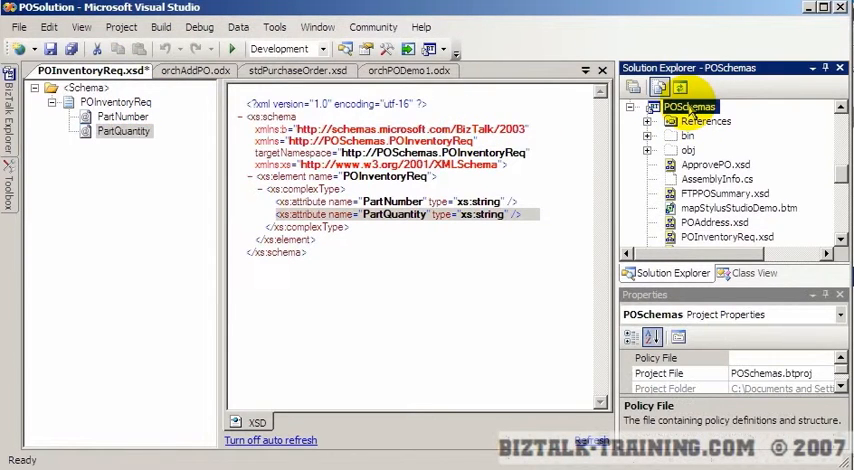
pyautogui.rightClick(690, 107)
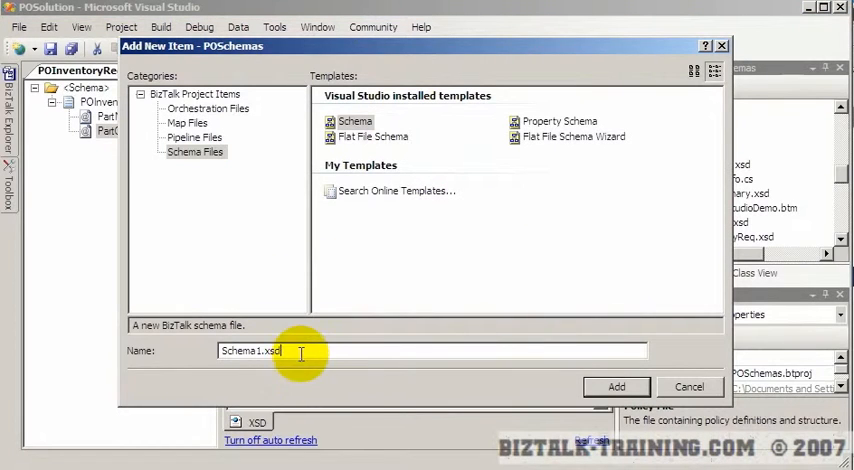
# Create the POInventoryResp schema, typing PartQuantity as xs:integer and IsInStock as xs:boolean.
pyautogui.write('POInventoryResp')
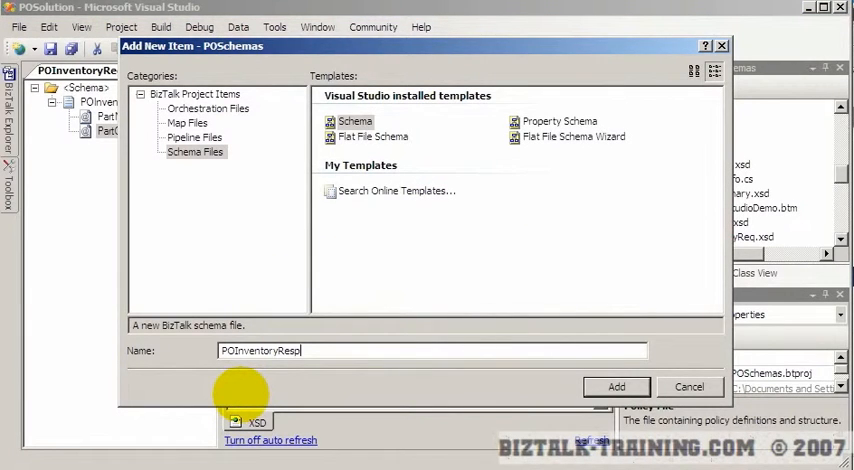
pyautogui.click(616, 387)
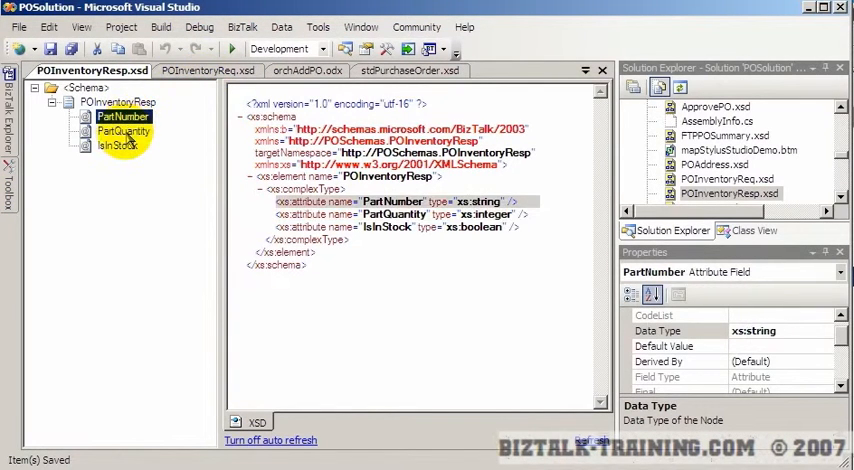
pyautogui.click(125, 131)
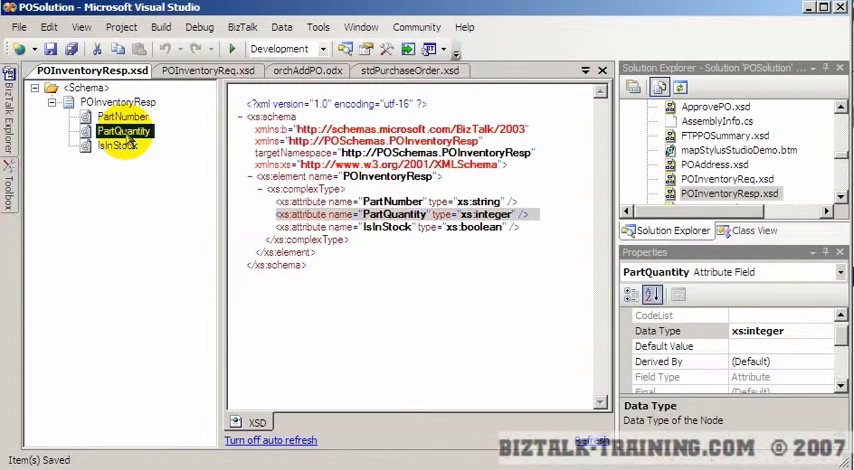
pyautogui.moveTo(183, 147)
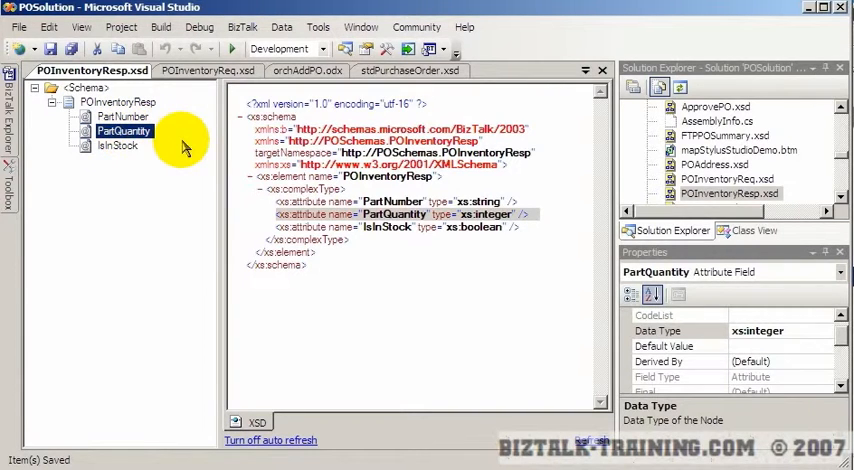
pyautogui.click(117, 145)
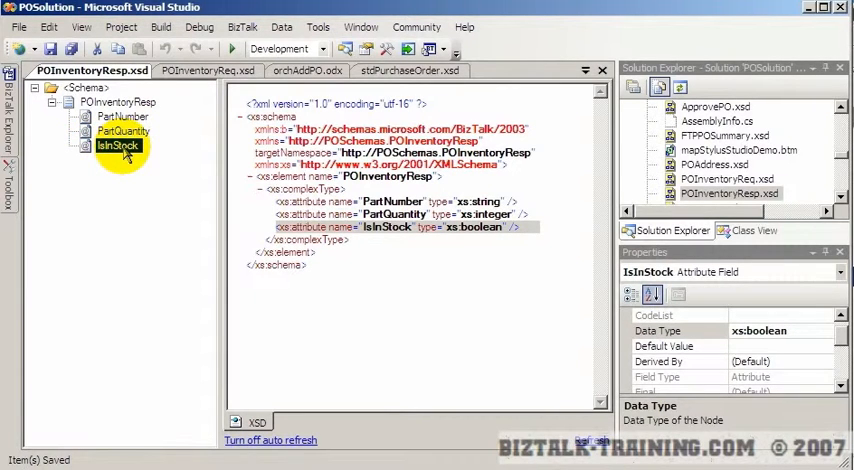
pyautogui.moveTo(155, 163)
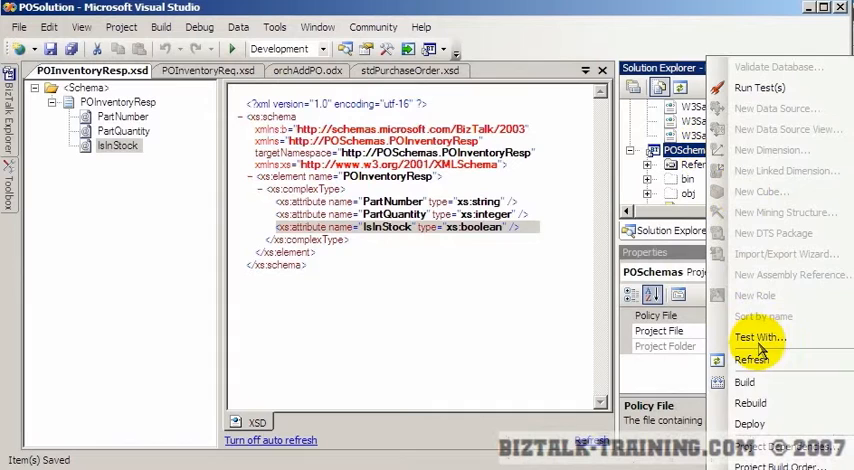
# Build the POSchemas project from its context menu.
pyautogui.click(745, 382)
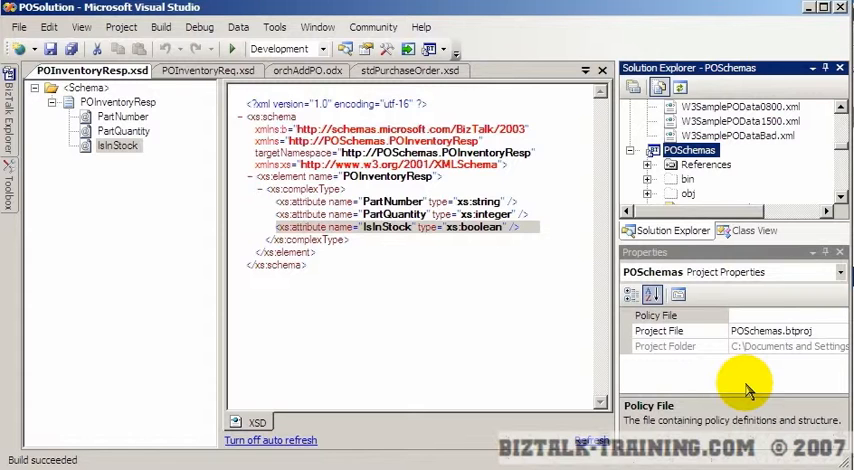
pyautogui.click(671, 149)
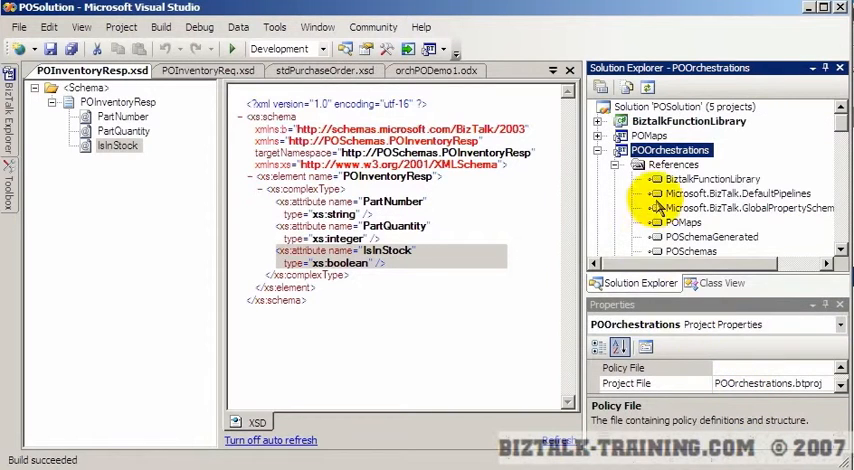
# Add a BizTalk Orchestration item named orchPOInventoryCheck to POOrchestrations.
pyautogui.rightClick(670, 149)
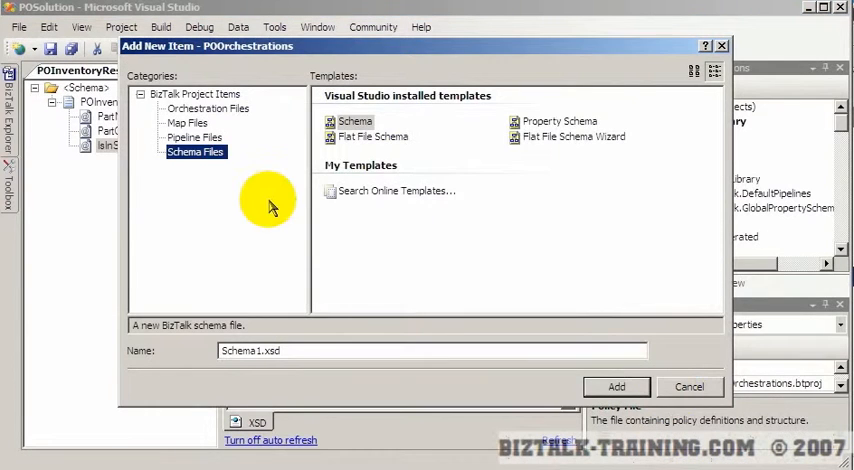
pyautogui.click(208, 108)
pyautogui.write('orchPOInventoryCheck')
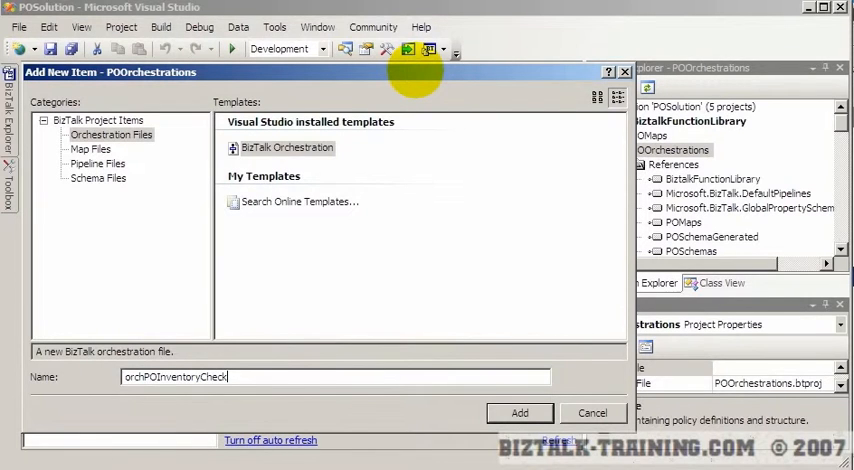
pyautogui.press('BackSpace')
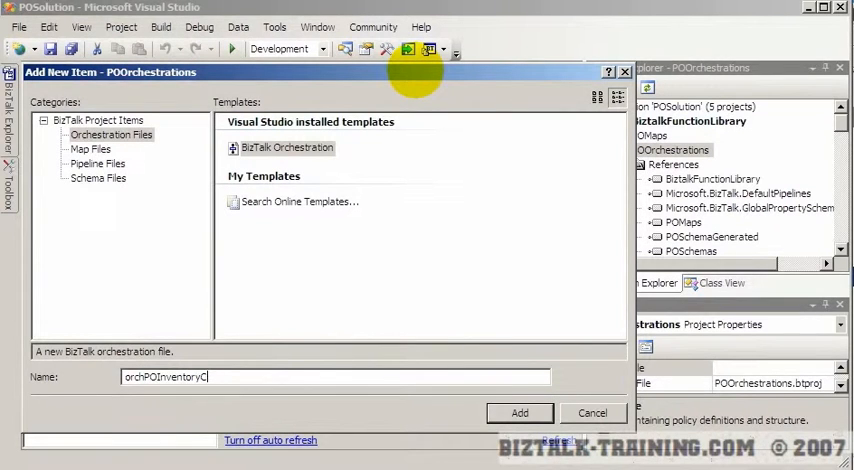
pyautogui.press('Backspace')
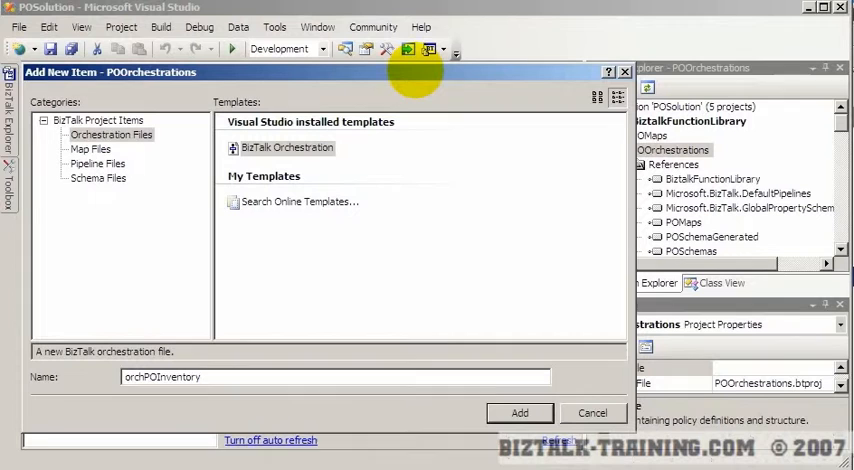
pyautogui.write('Check')
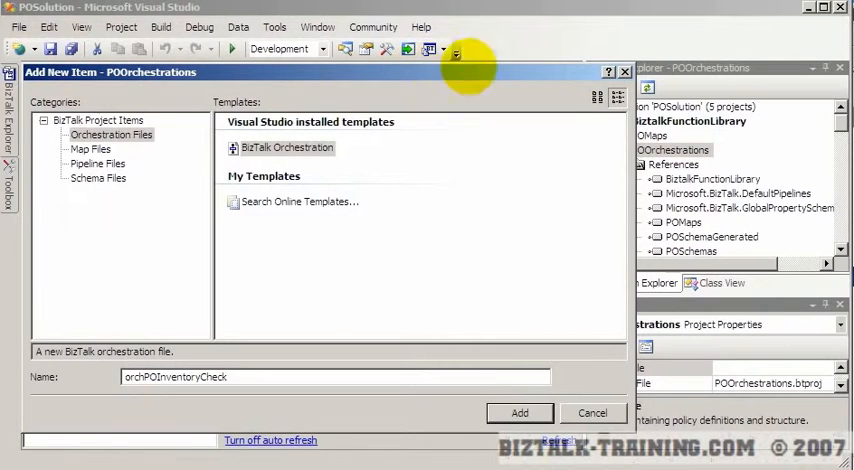
pyautogui.click(519, 413)
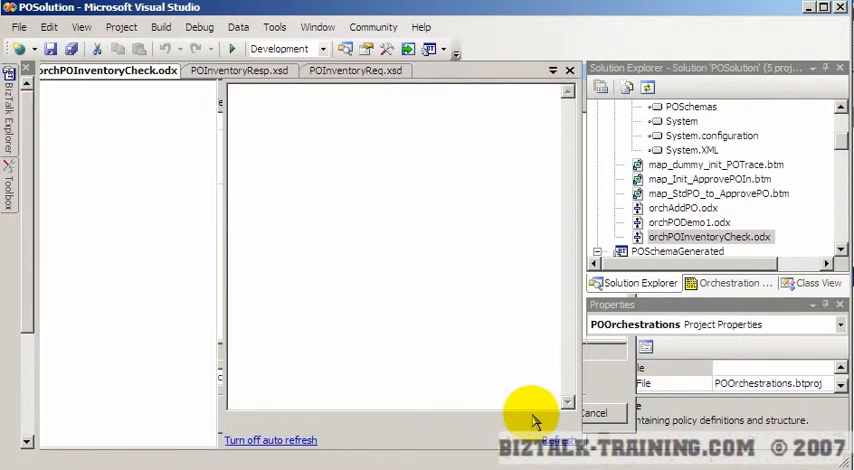
# Insert a Send_1 shape on the connector below Receive_1.
pyautogui.rightClick(300, 138)
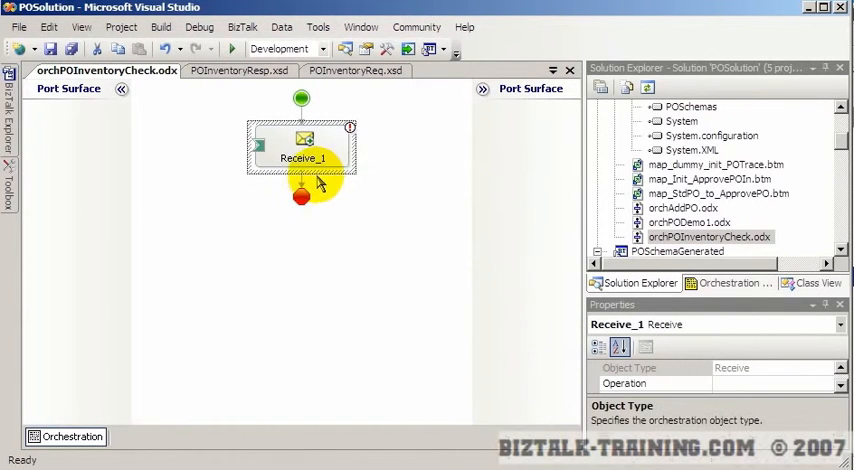
pyautogui.rightClick(302, 180)
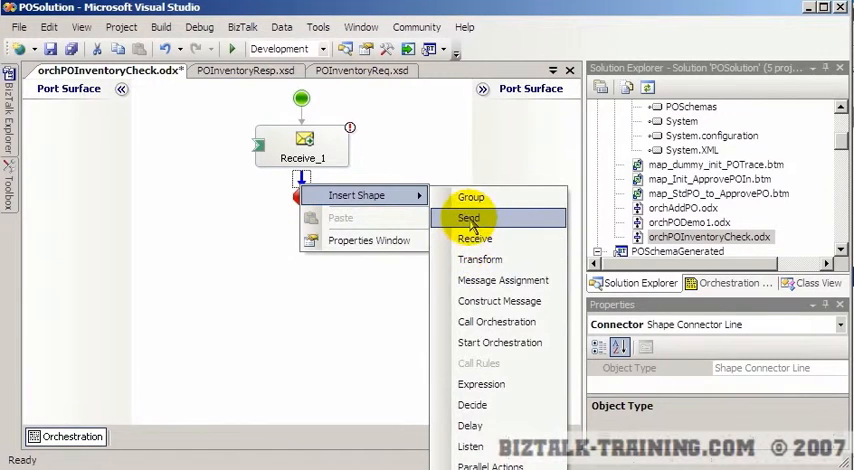
pyautogui.click(468, 218)
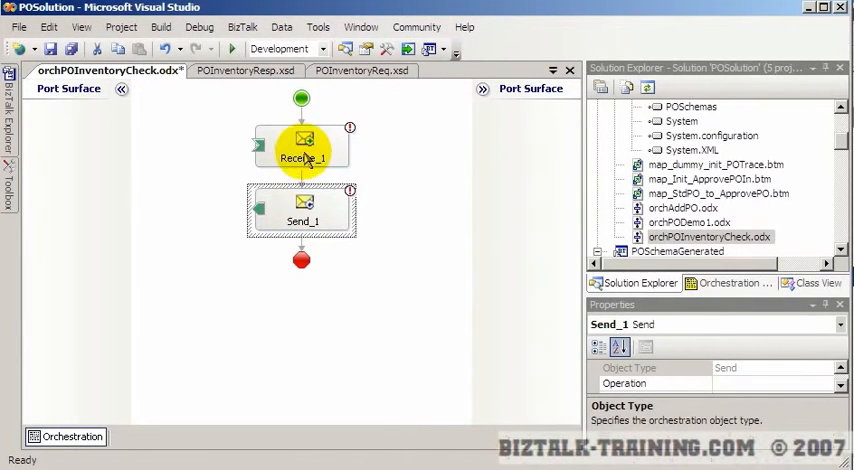
pyautogui.moveTo(448, 224)
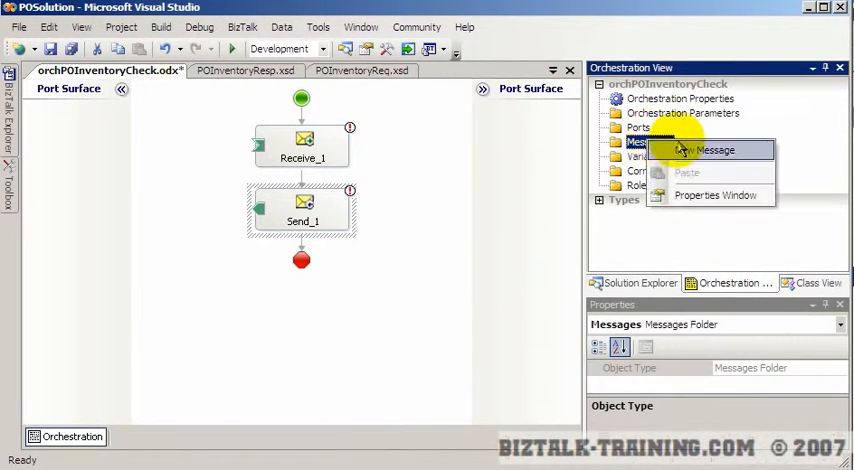
# Create message msgInvReq typed POSchemas.POInventoryReq, then choose the schema type for msgInvResp.
pyautogui.click(706, 150)
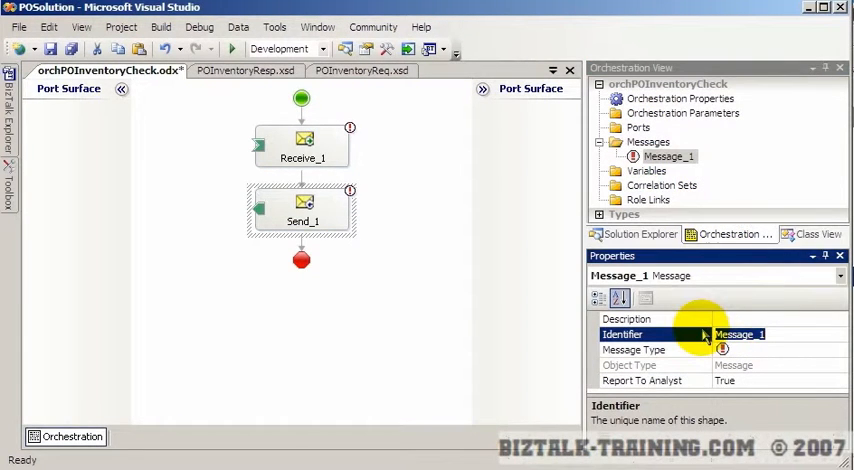
pyautogui.write('msgInvReq')
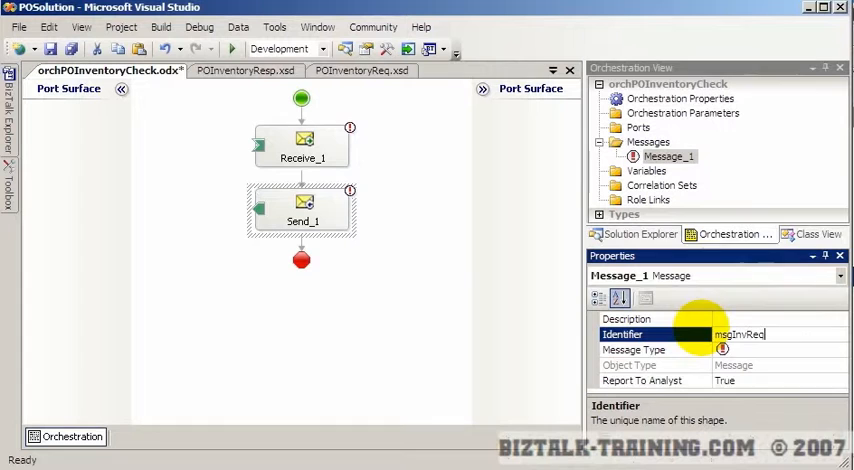
pyautogui.click(840, 350)
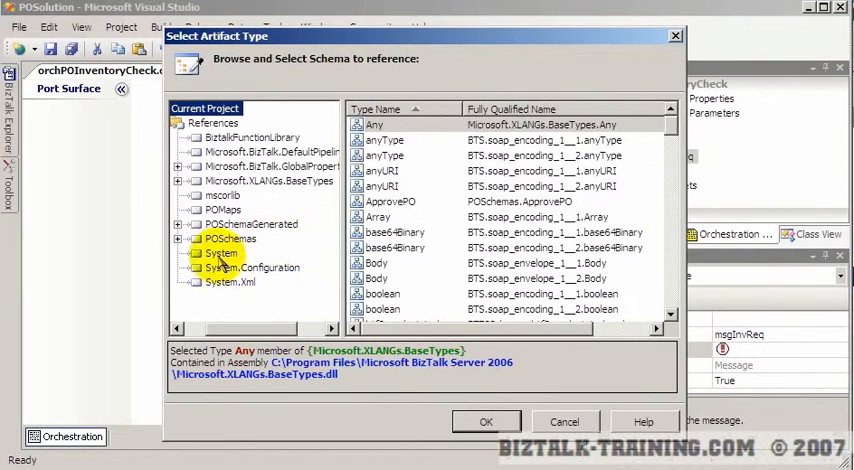
pyautogui.click(231, 238)
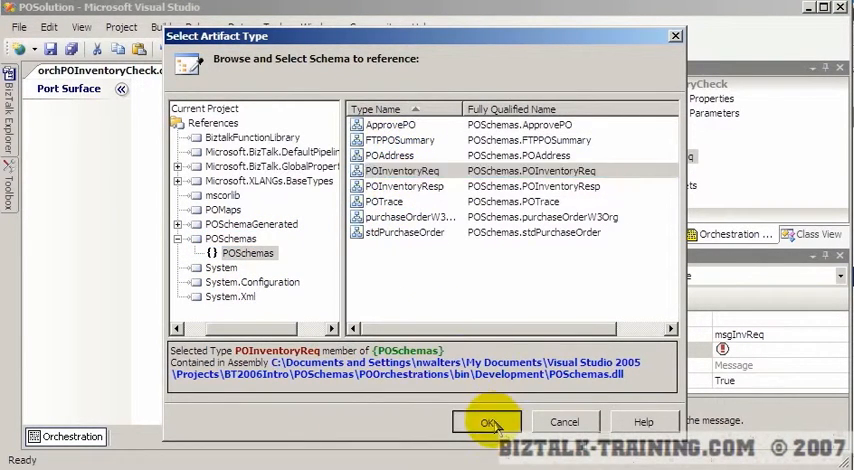
pyautogui.click(488, 421)
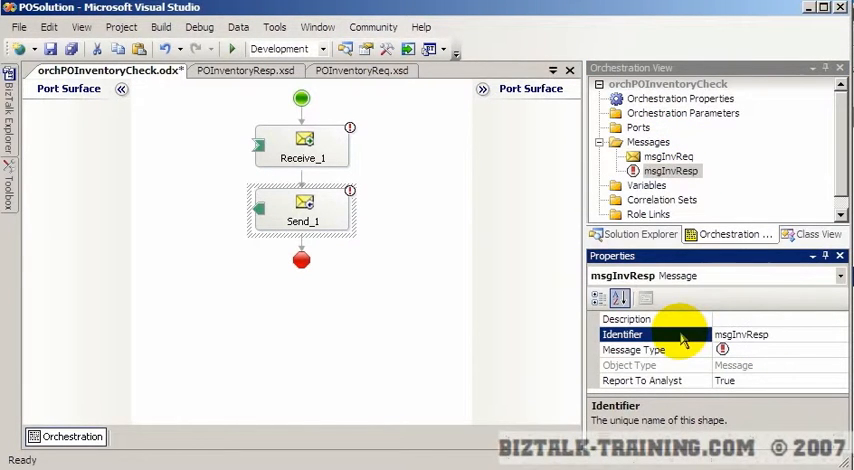
pyautogui.click(838, 350)
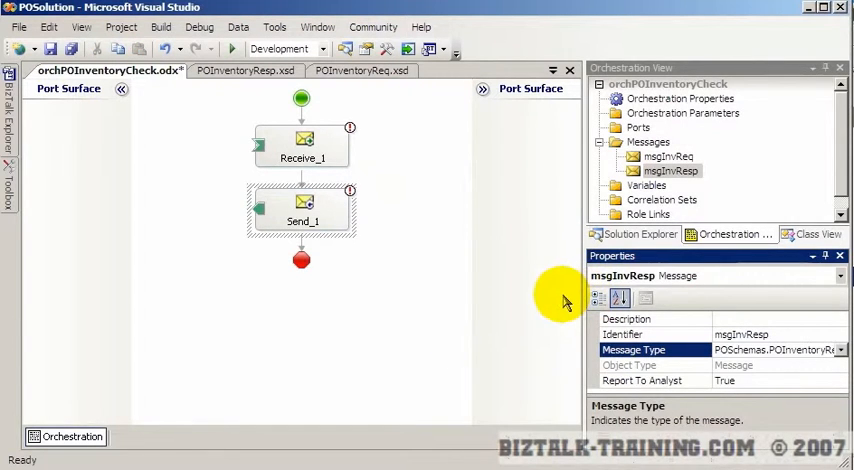
# Give Receive_1 message msgInvReq named 'rcv msgInvReq' and name the send 'send msgInvRes'.
pyautogui.click(302, 145)
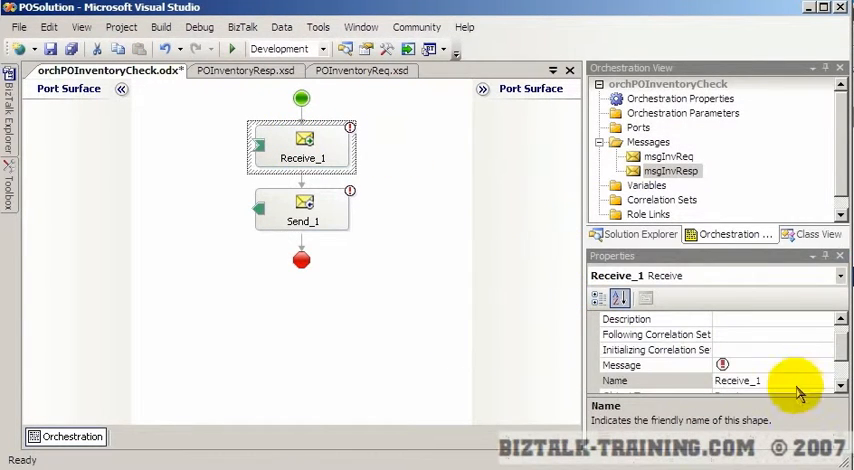
pyautogui.click(824, 365)
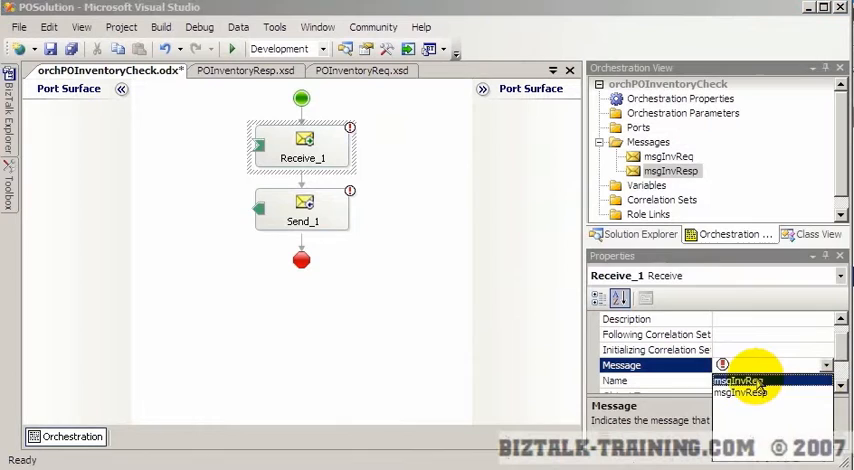
pyautogui.click(302, 210)
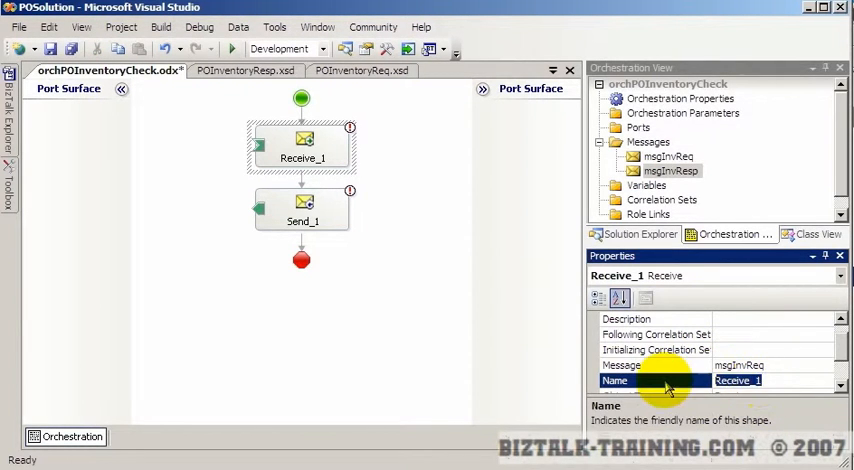
pyautogui.write('rcv msgInvReq')
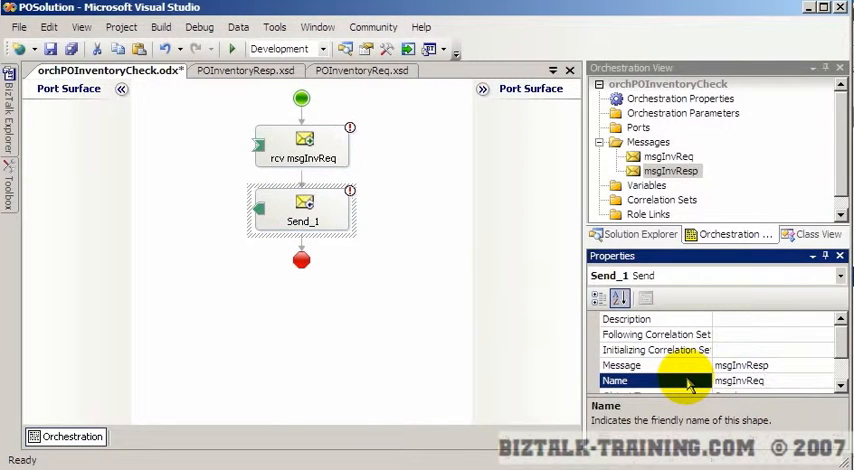
pyautogui.write('send msgInvResp')
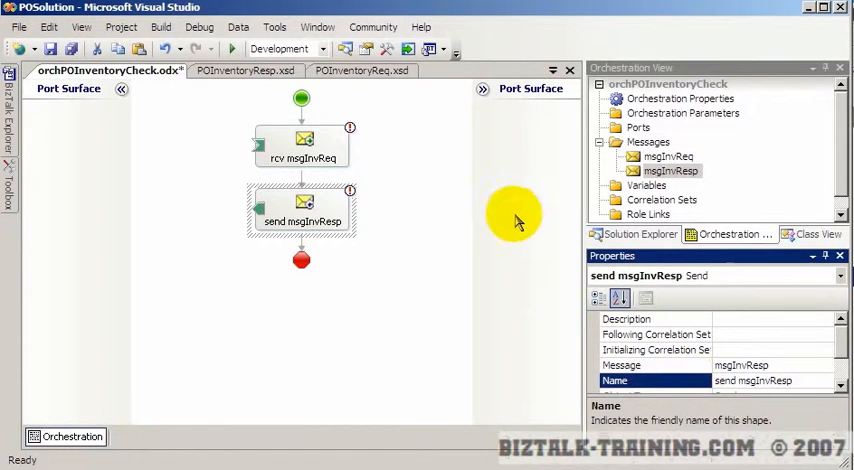
pyautogui.rightClick(302, 185)
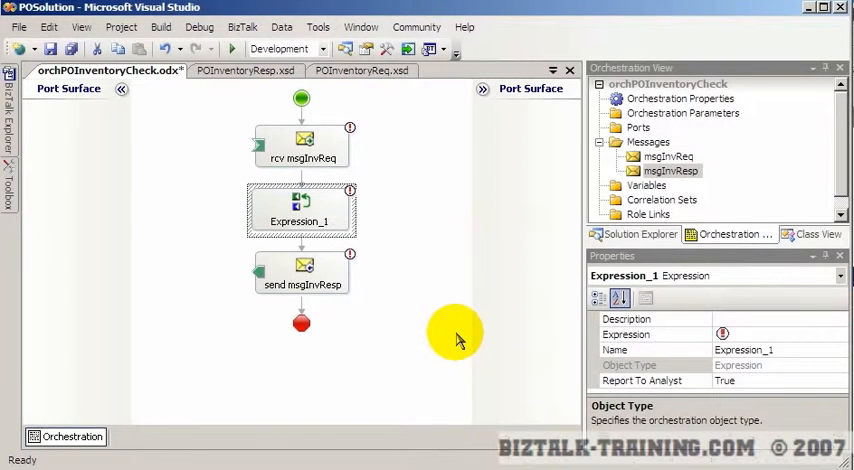
pyautogui.moveTo(370, 260)
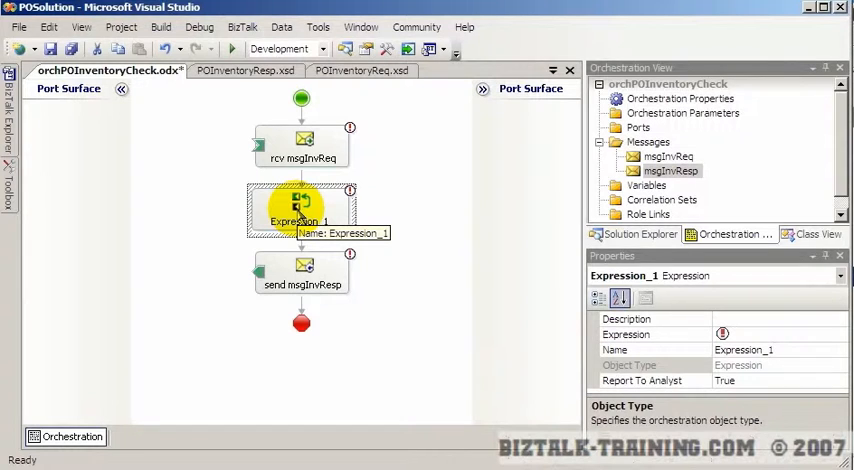
pyautogui.moveTo(515, 270)
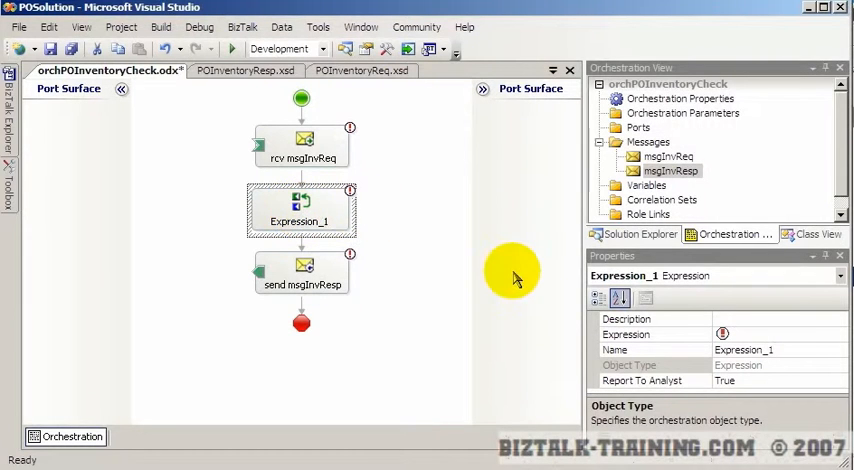